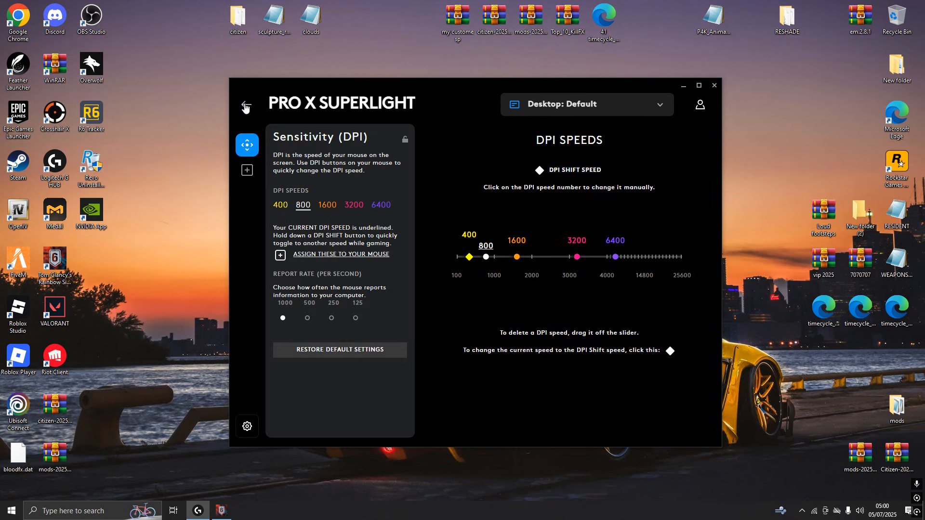
# Return to the home screen and bring up the Desktop profile manager.
pyautogui.click(586, 104)
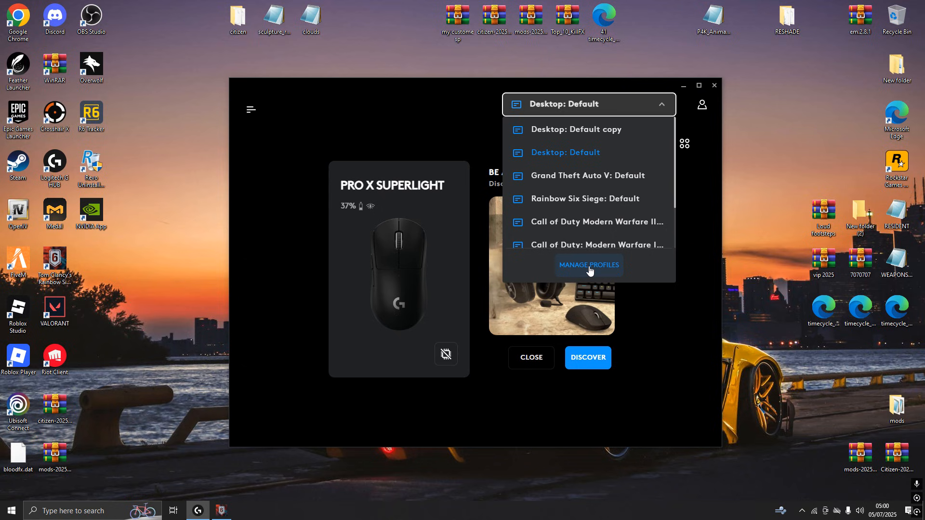
pyautogui.click(587, 265)
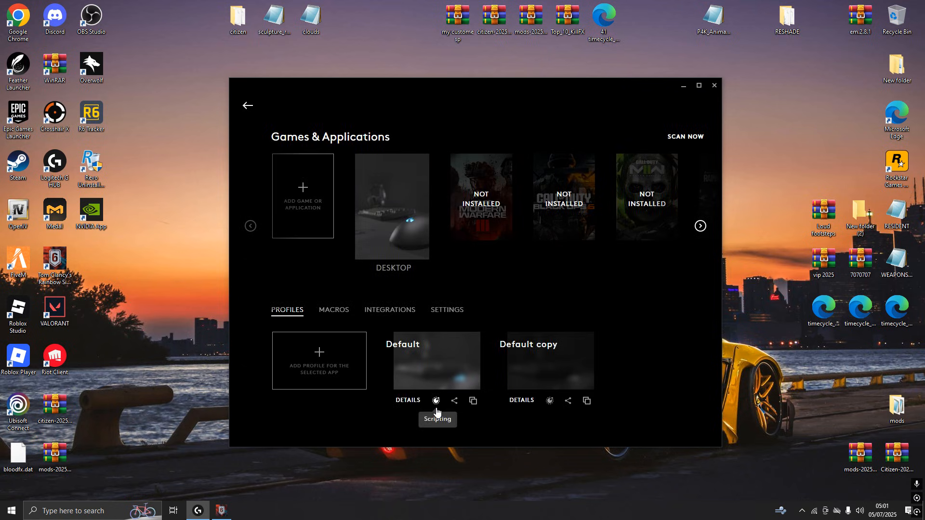
# Start a brand new Lua recoil script in the Default profile's scripting editor.
pyautogui.click(435, 400)
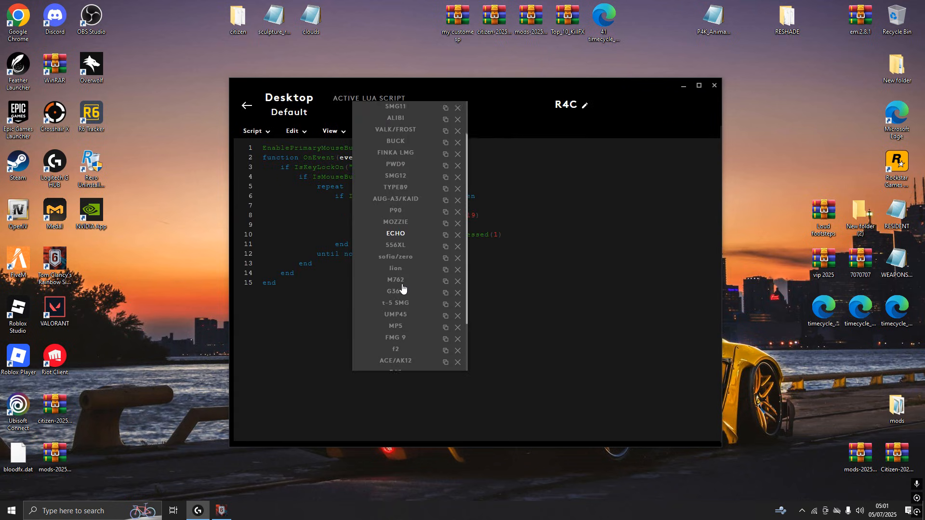
pyautogui.scroll(3)
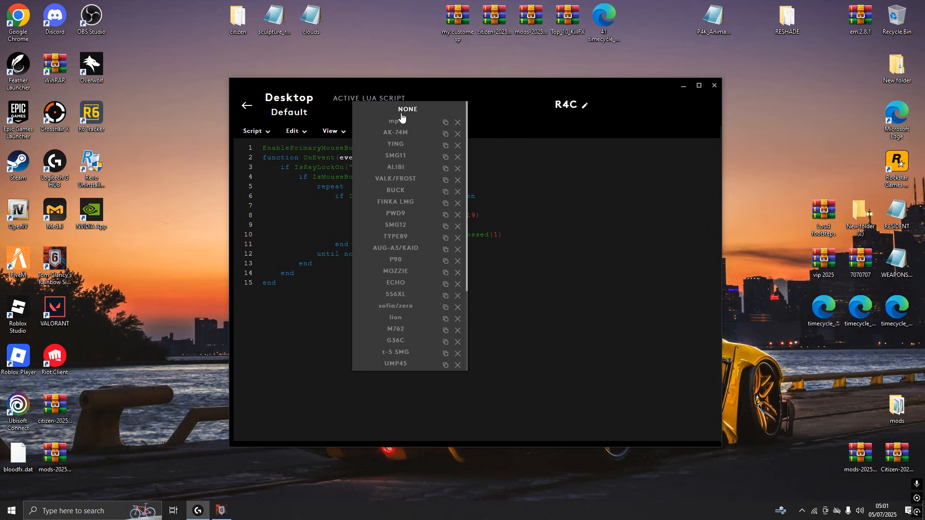
pyautogui.scroll(-3)
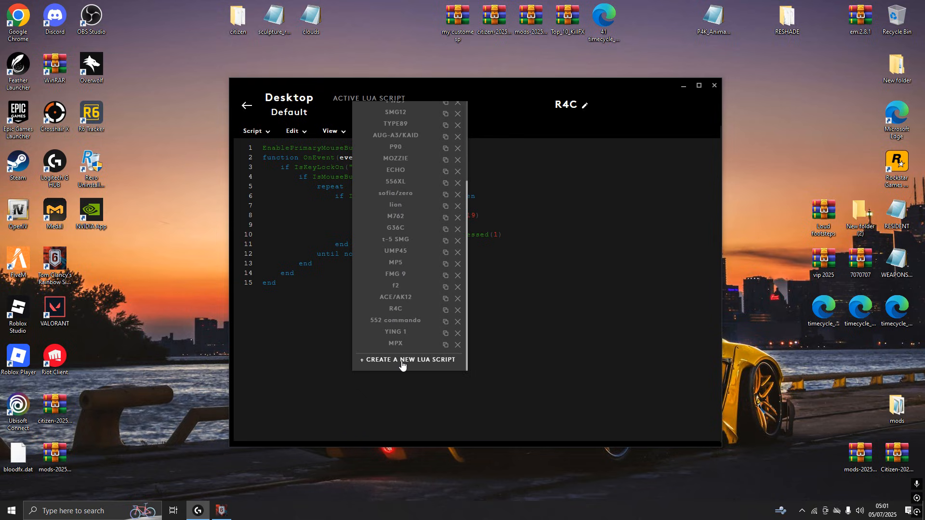
pyautogui.click(407, 359)
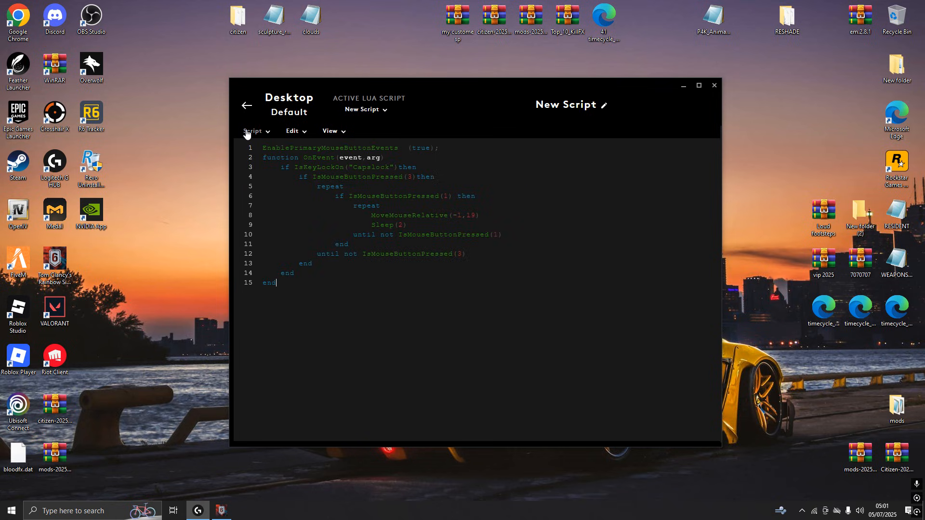
# Use Save As to give the new recoil script its own name.
pyautogui.click(602, 104)
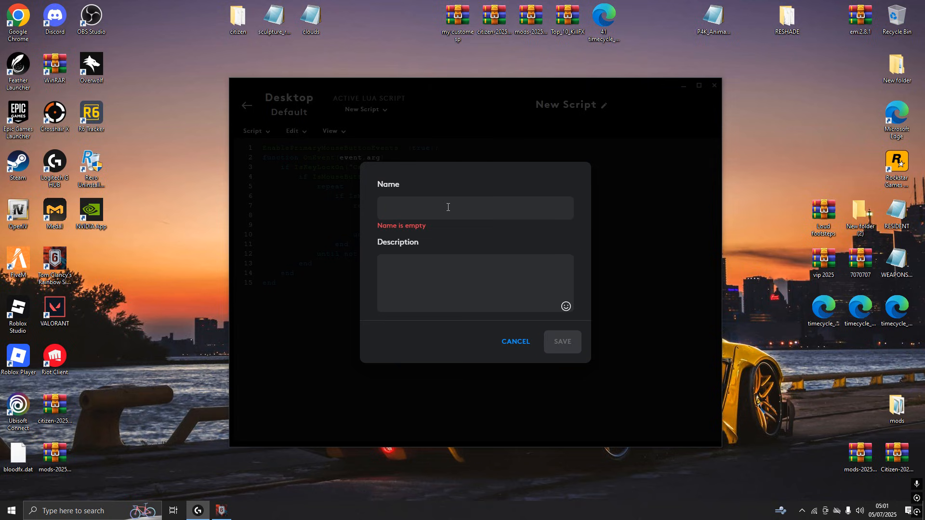
pyautogui.click(561, 341)
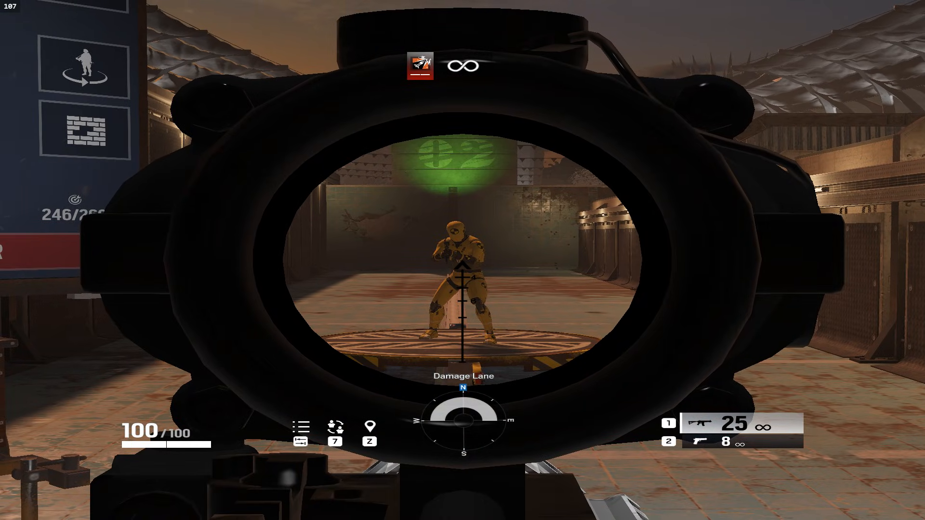
# Aim at the Damage Lane dummy and fire a burst to check recoil control.
pyautogui.click(462, 260)
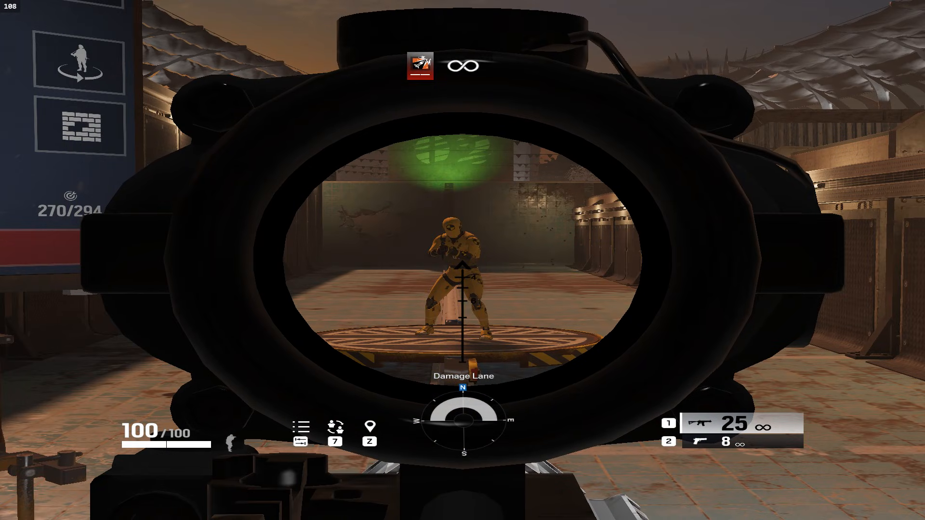
pyautogui.click(463, 260)
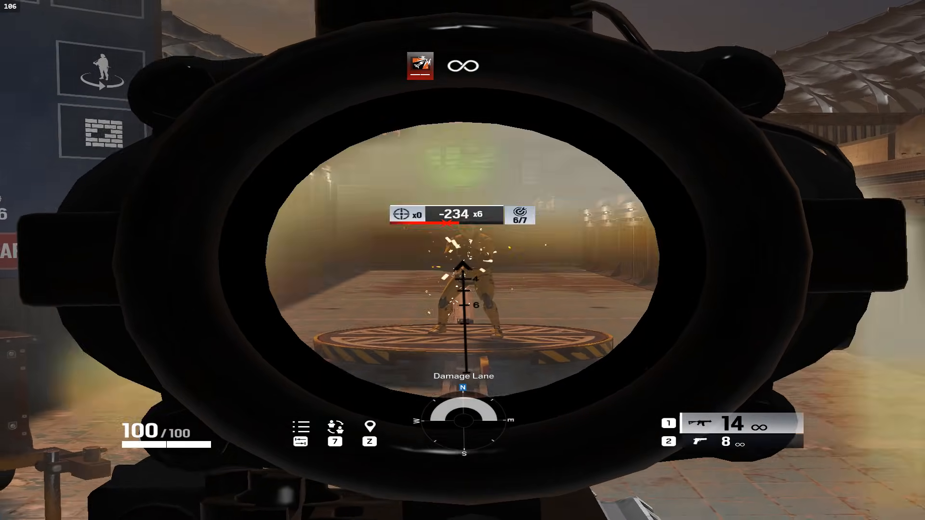